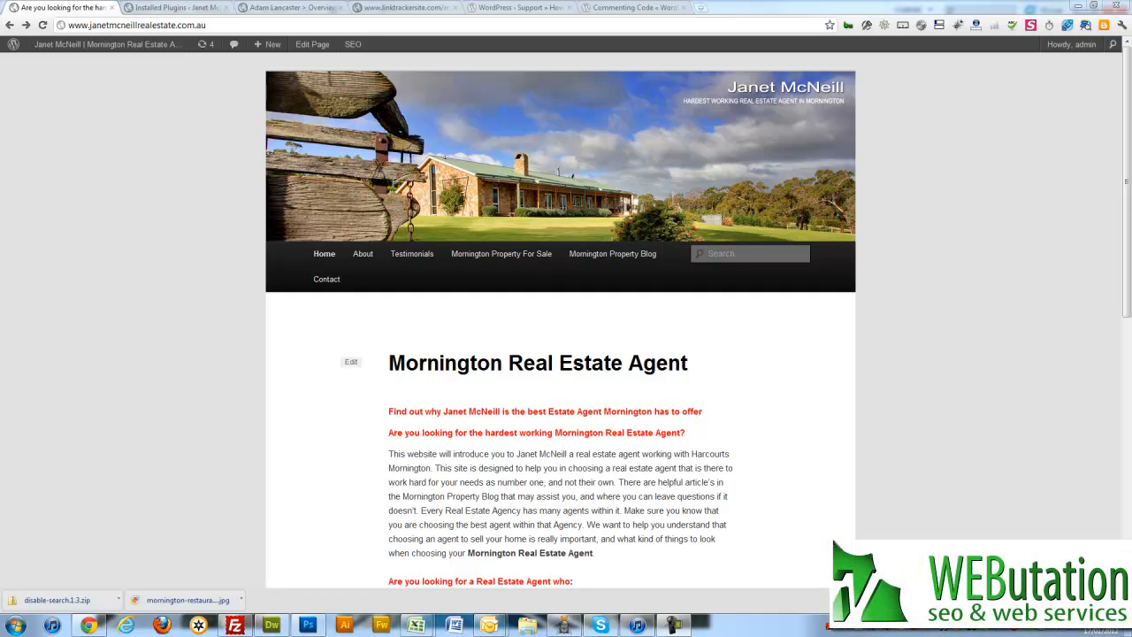
mouse_move(758, 317)
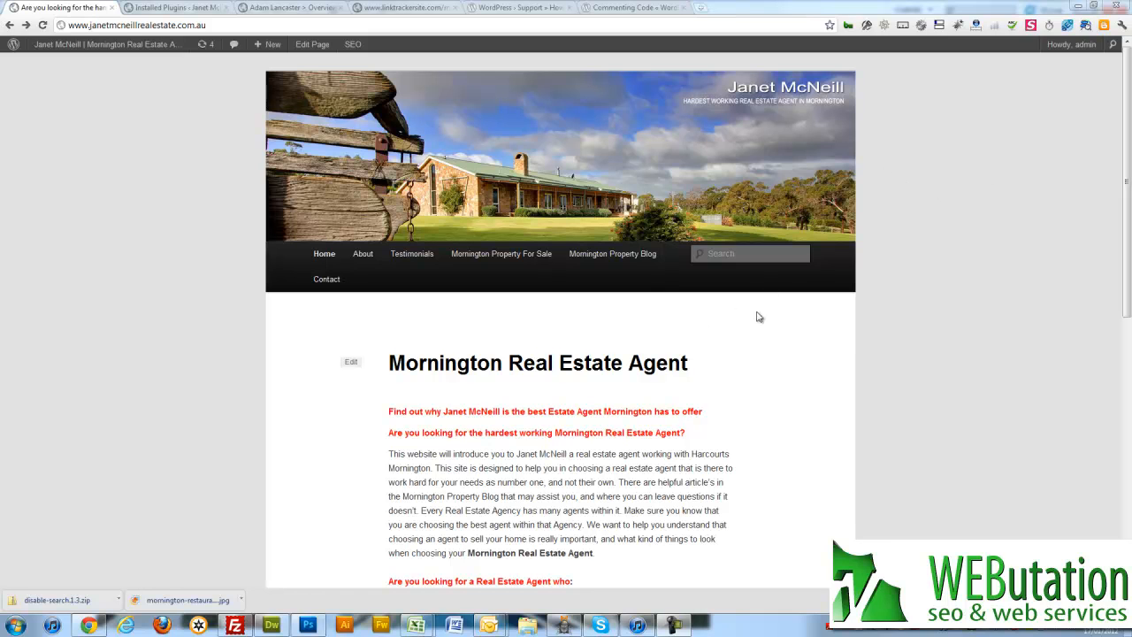
mouse_move(920, 235)
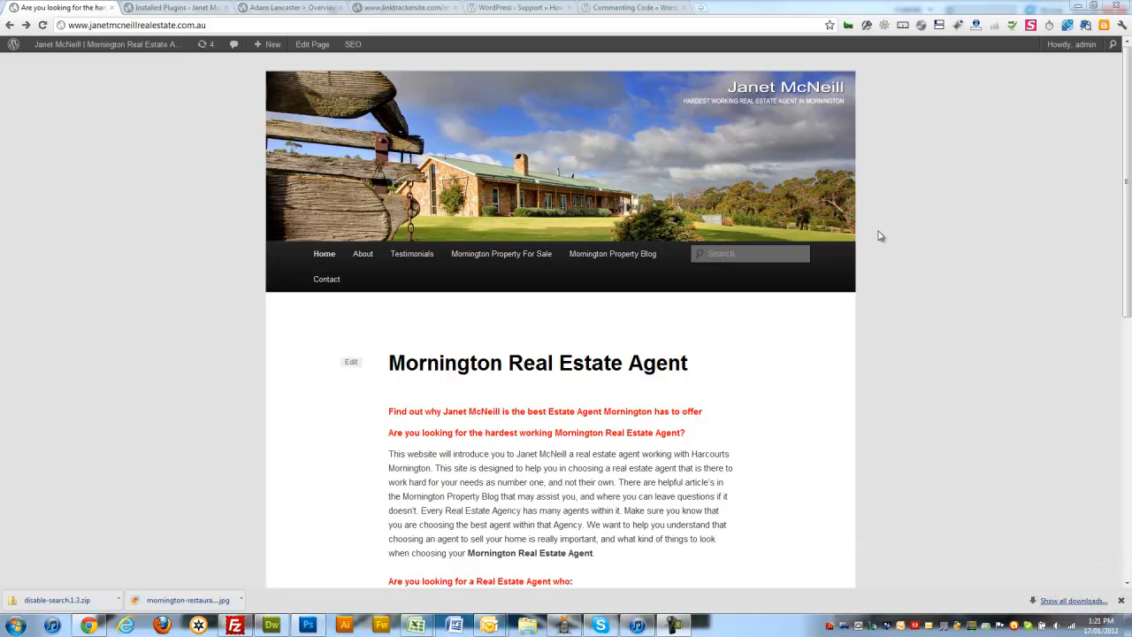
Browse the server to wp-content/themes/twentyeleven and send header.php to Dreamweaver via View/Edit
left_click(269, 44)
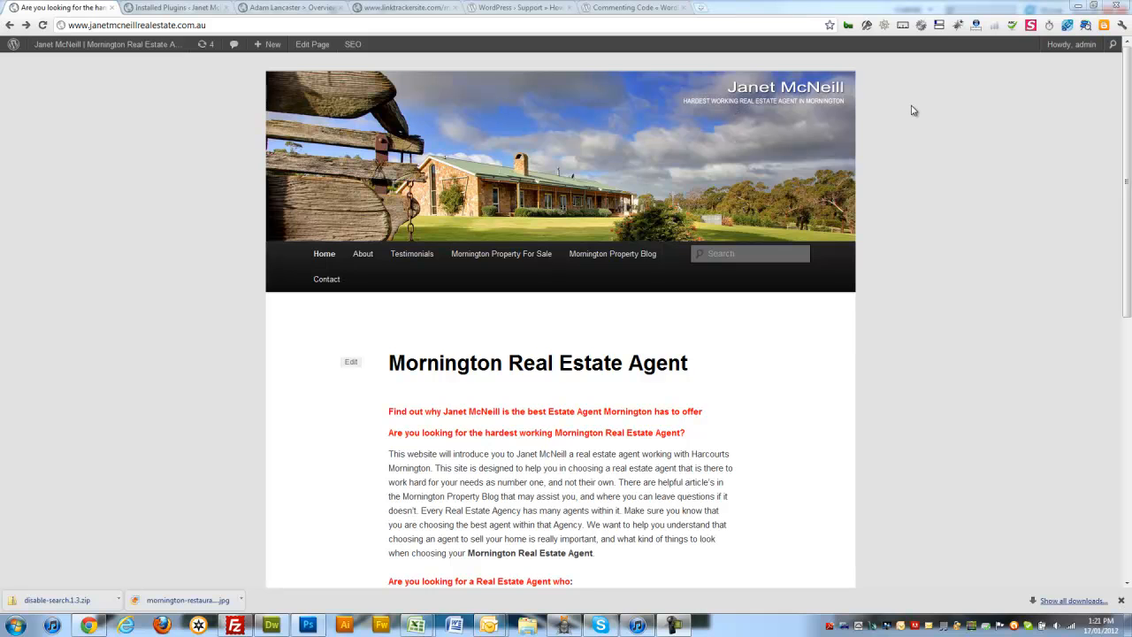
mouse_move(912, 198)
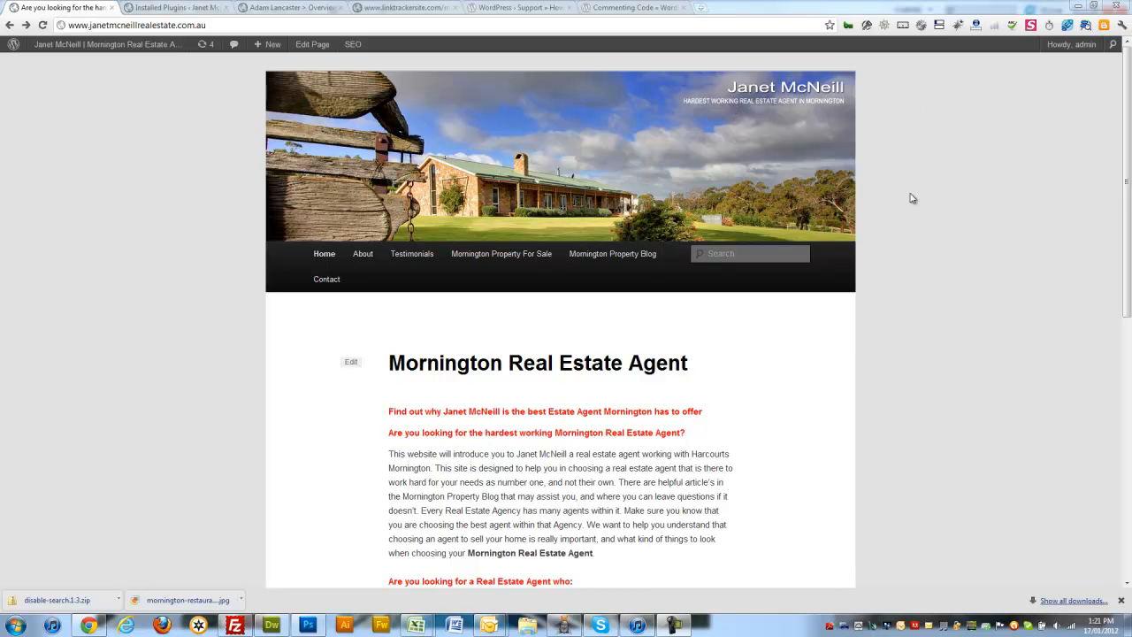
mouse_move(668, 226)
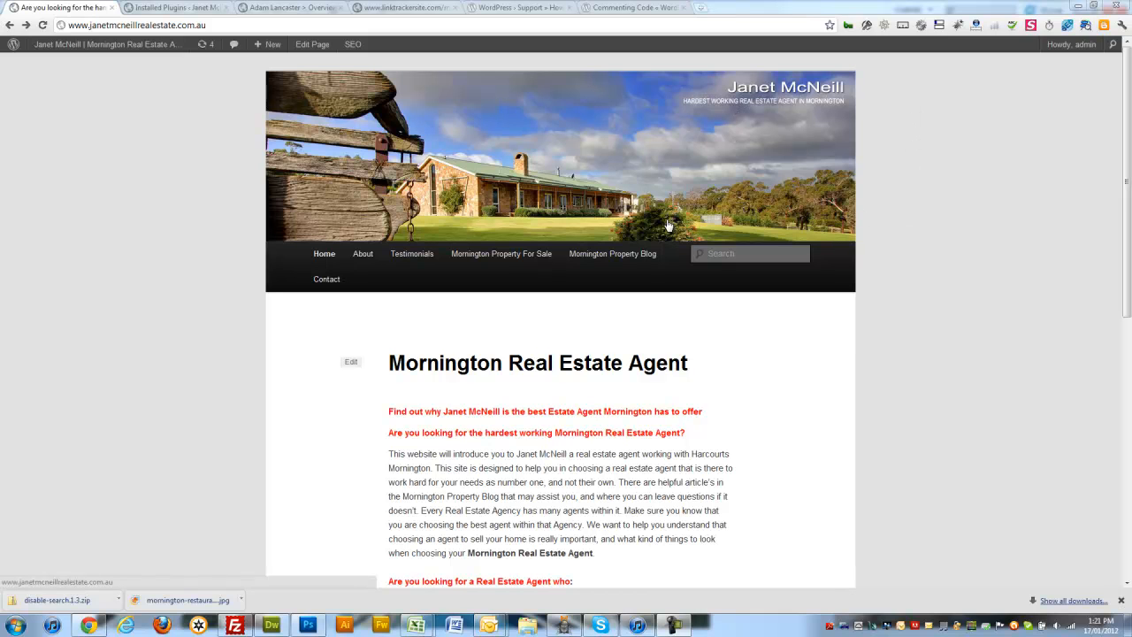
mouse_move(813, 217)
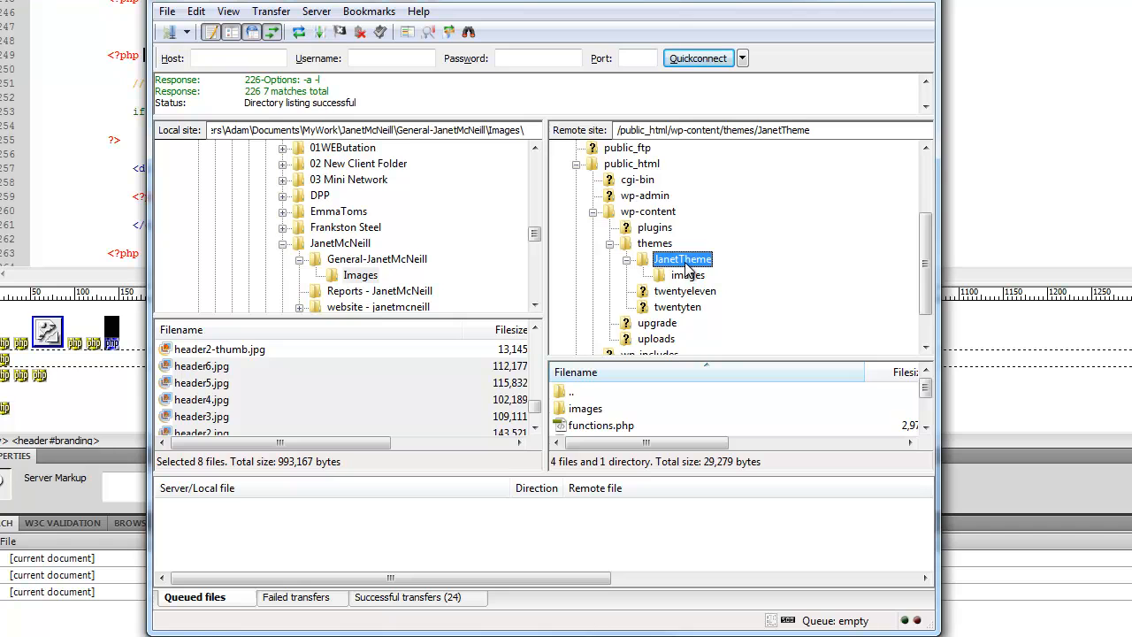
mouse_move(682, 279)
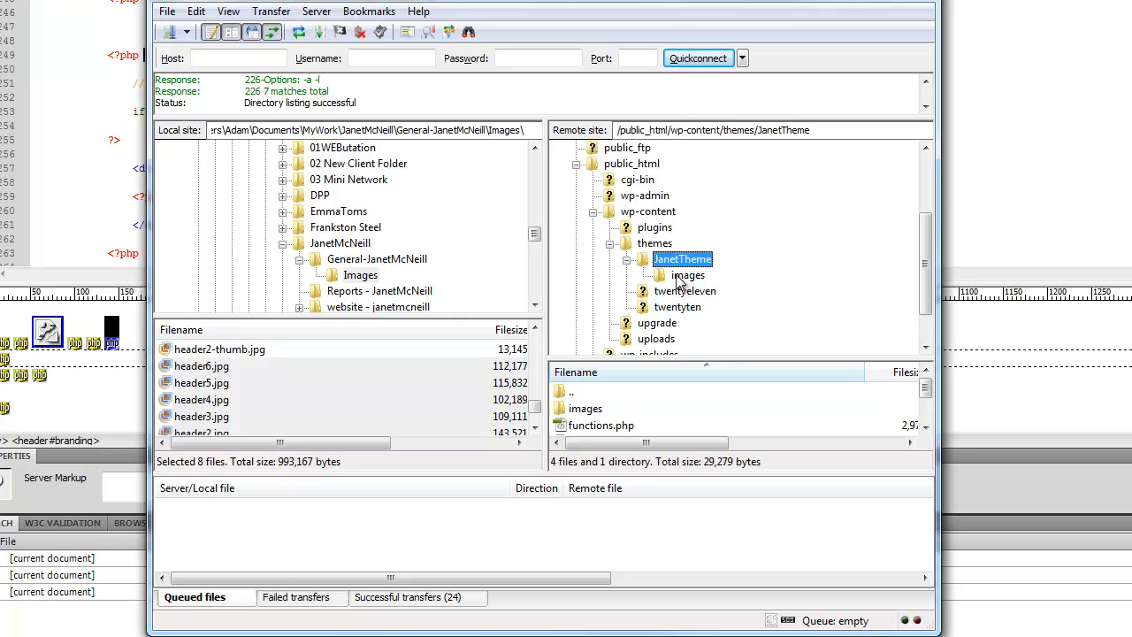
left_click(686, 290)
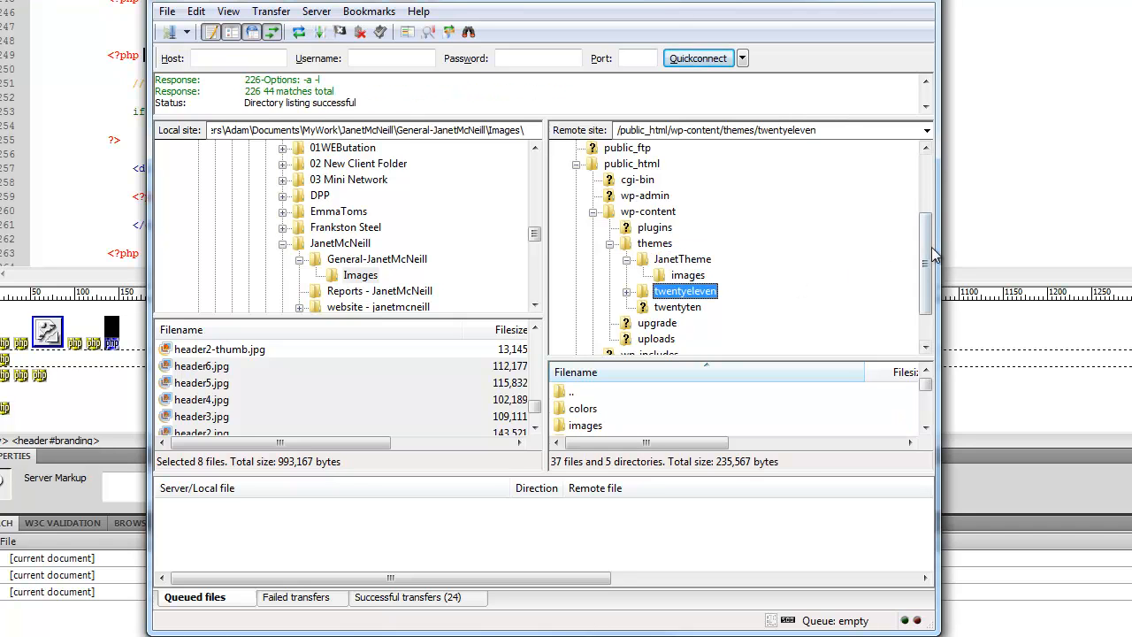
scroll("down", 3)
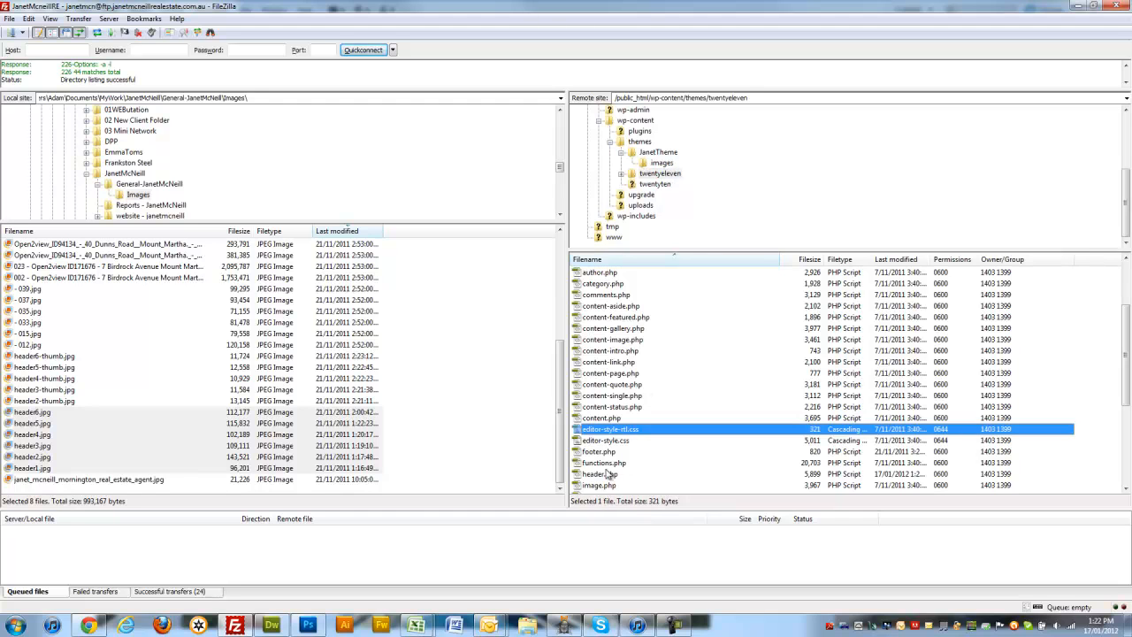
left_click(599, 474)
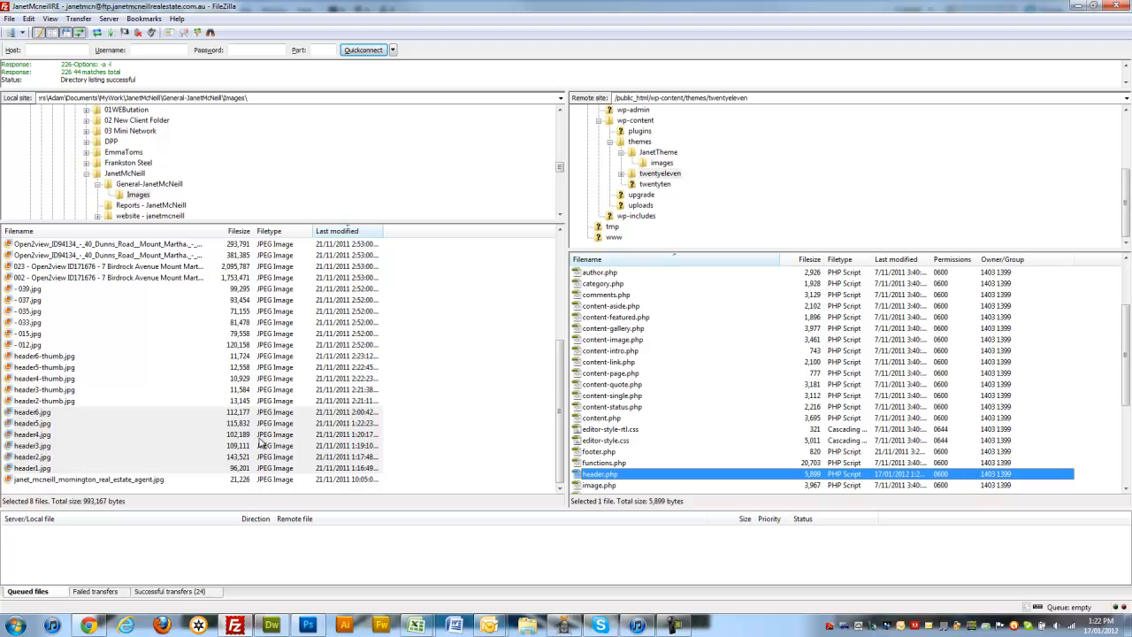
mouse_move(343, 414)
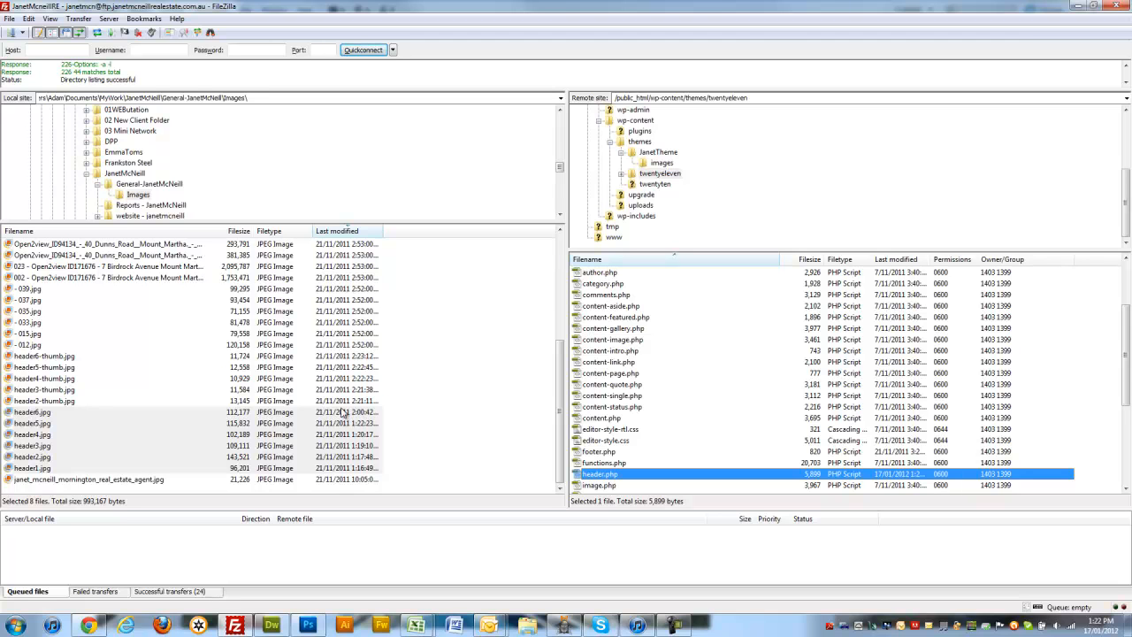
key("alt+tab")
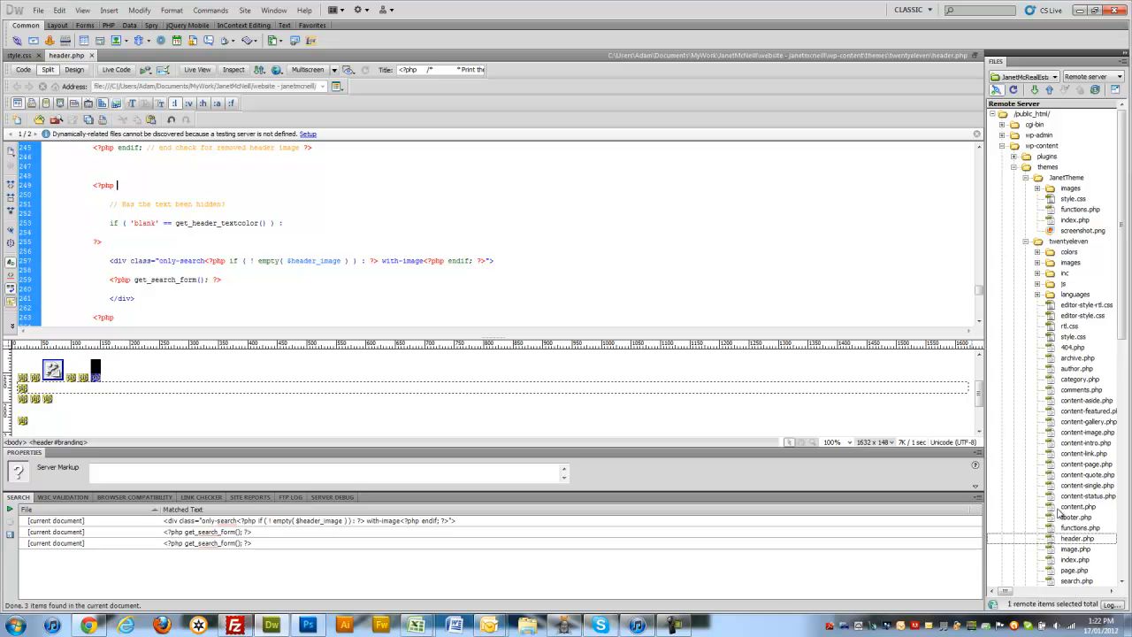
Jump to the get_search_form() call in header.php and place the cursor where the comment starts
left_click(1077, 537)
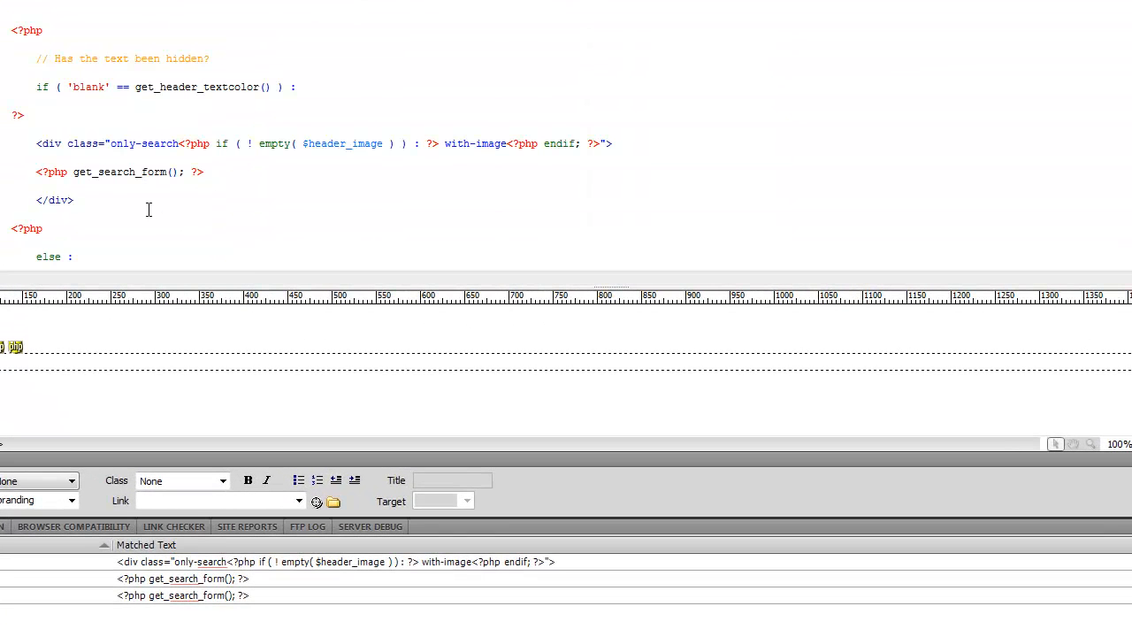
left_click(46, 30)
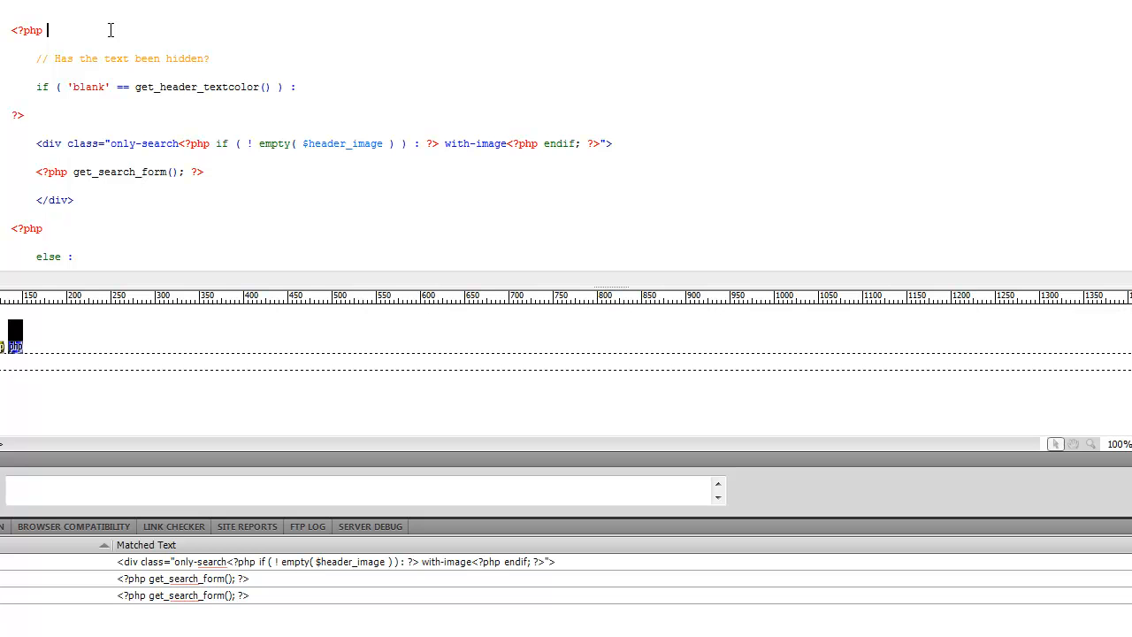
mouse_move(60, 20)
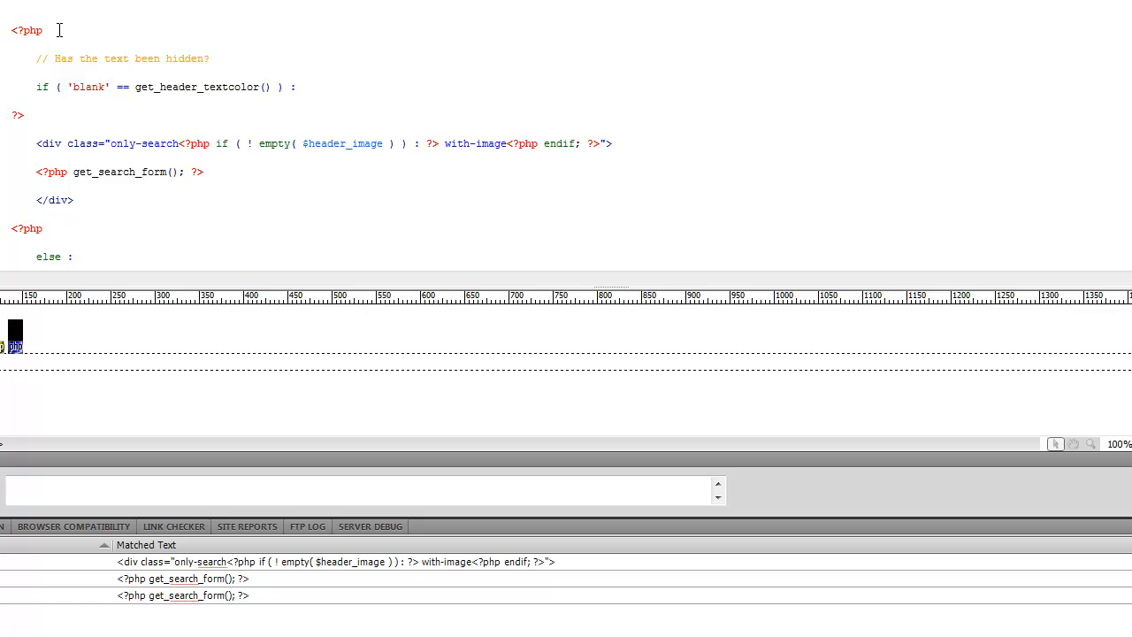
Wrap the search-form block in a /* ... */ comment so it is greyed out
type("/*")
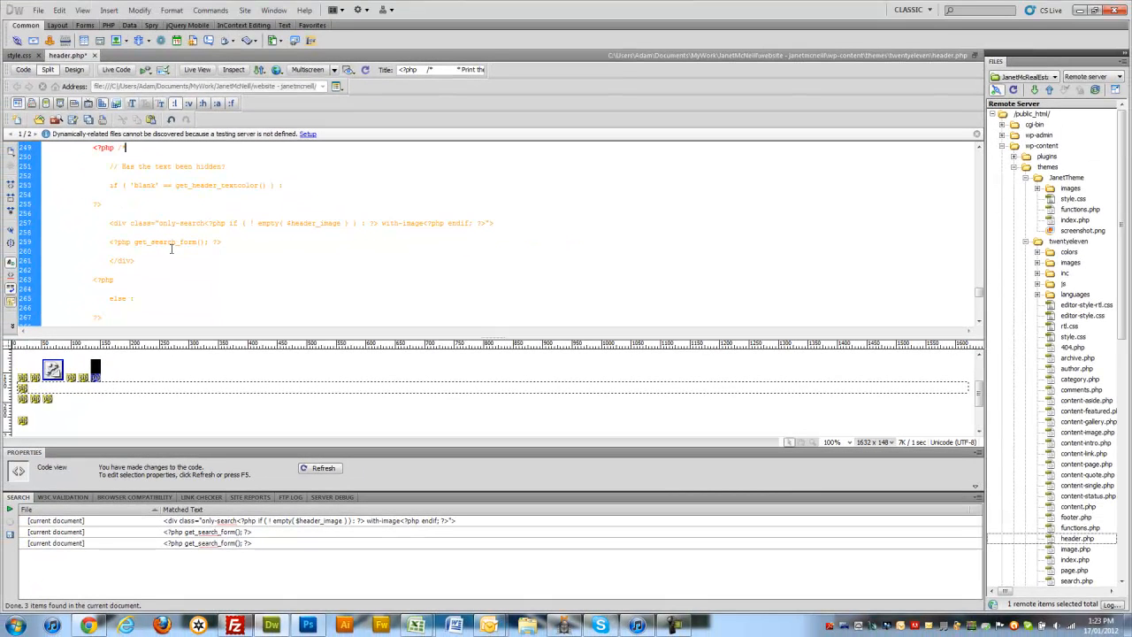
scroll("down", 3)
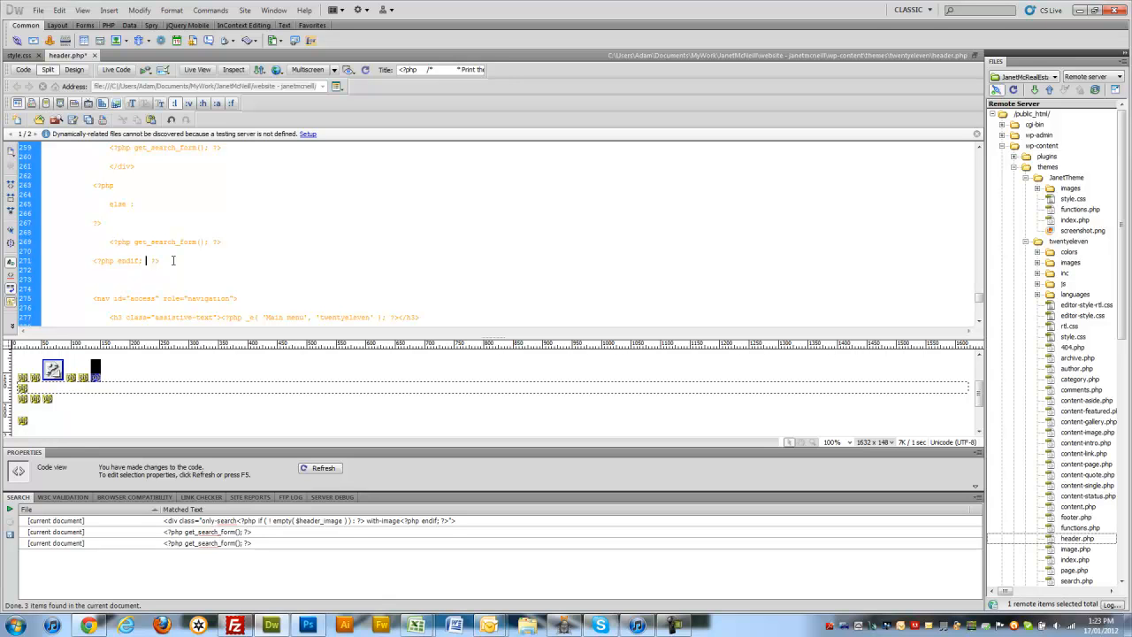
type("*/")
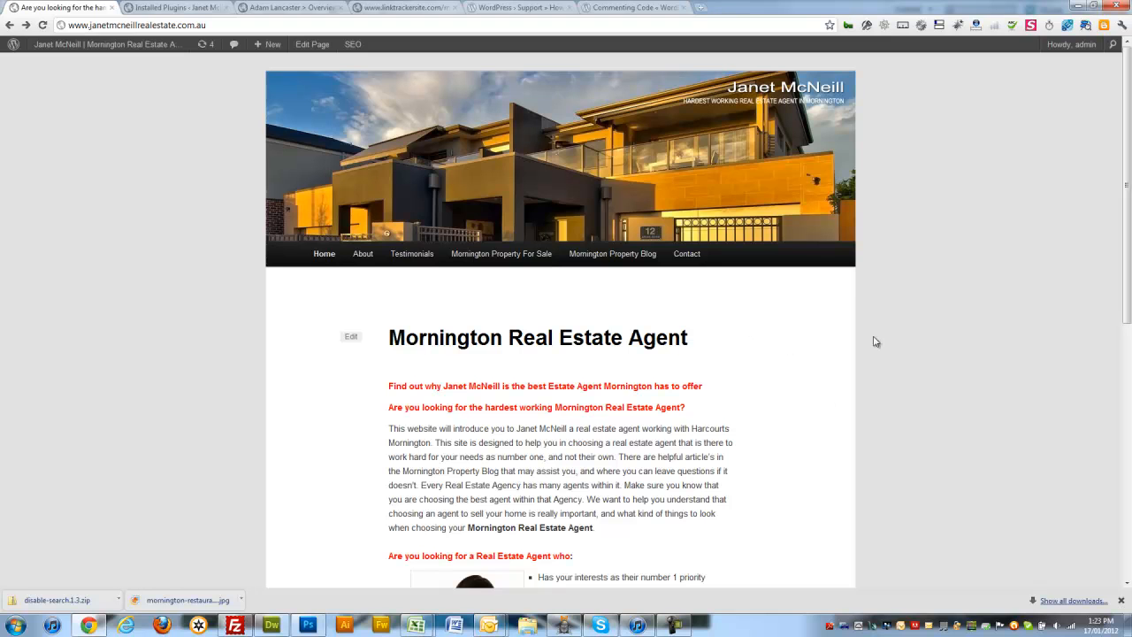
mouse_move(891, 281)
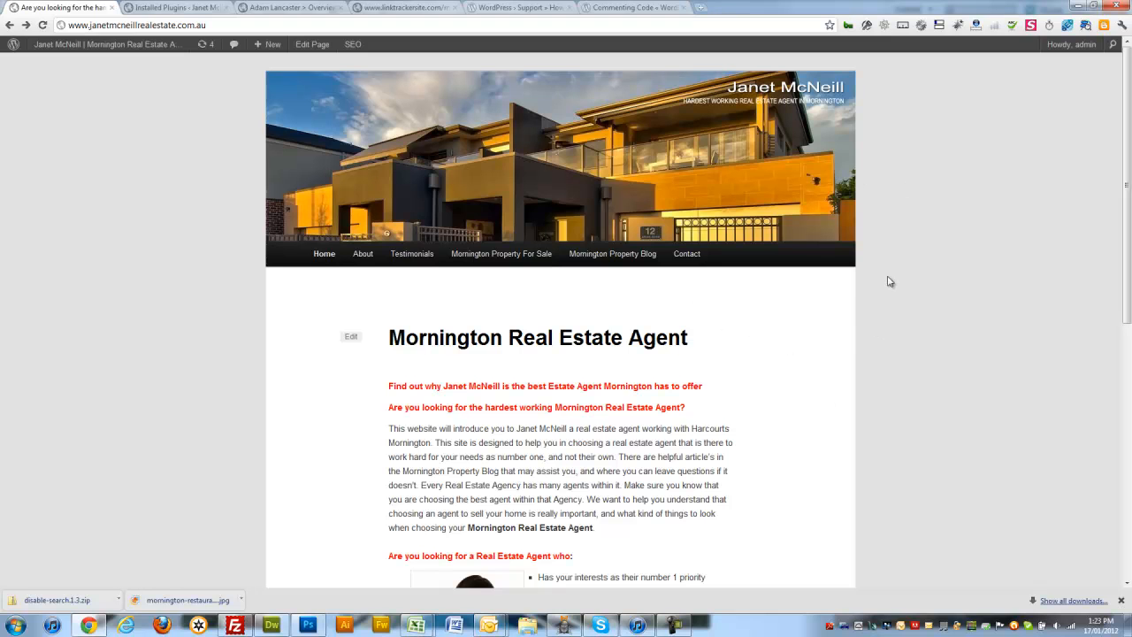